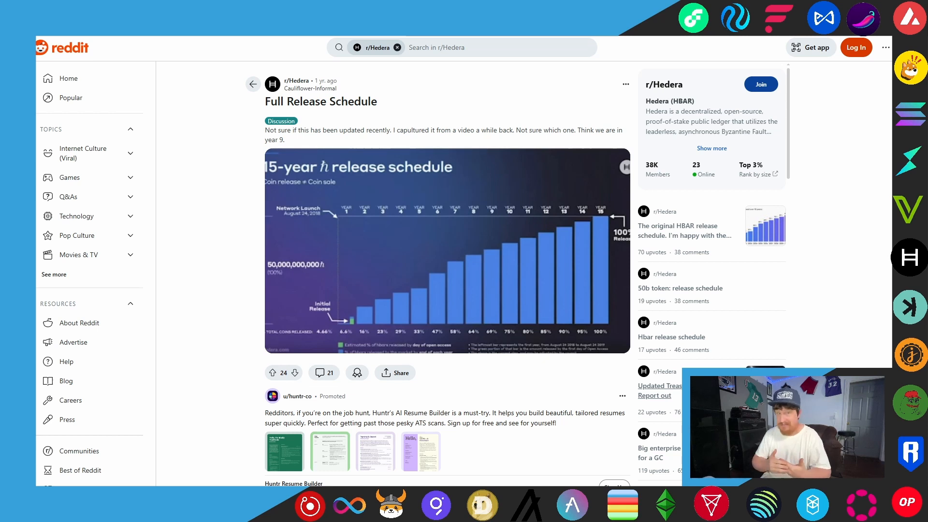
pyautogui.moveTo(279, 327)
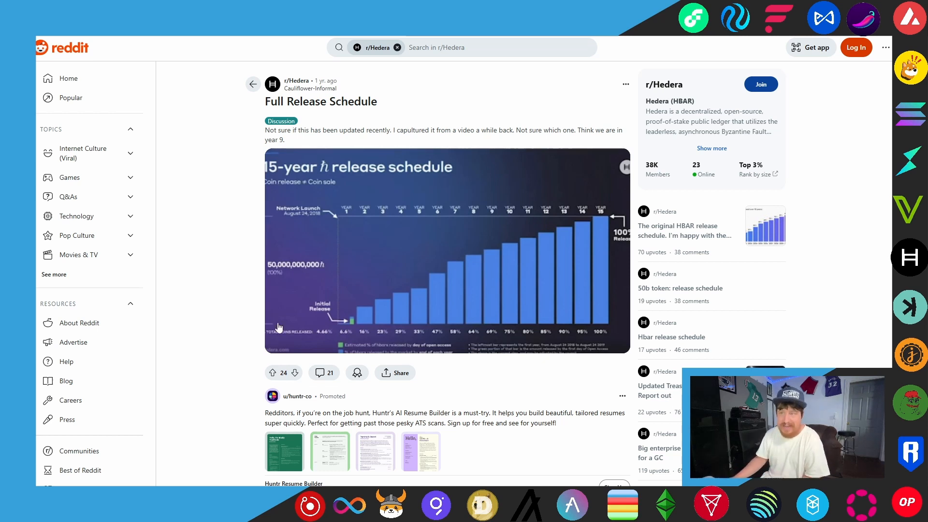
# - Enlarge the r/Hedera post's 15-year HBAR release schedule chart to full size
pyautogui.click(446, 251)
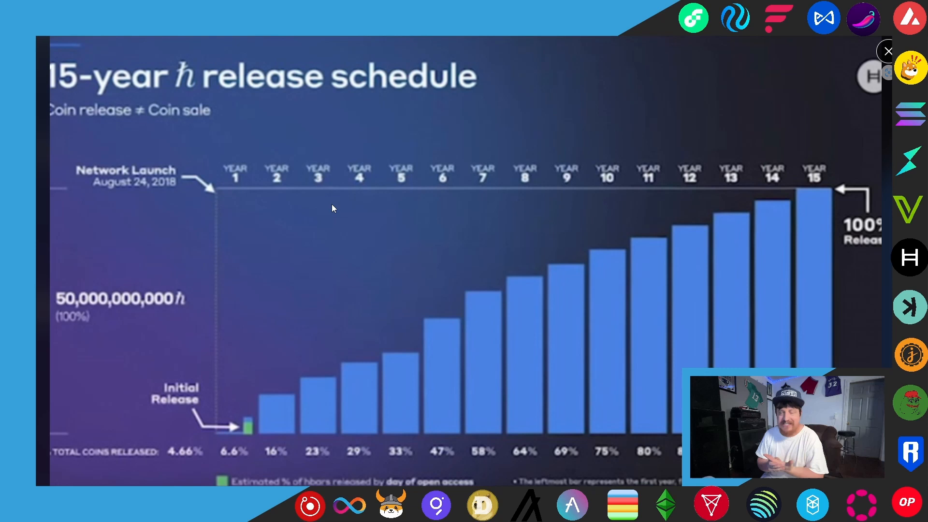
pyautogui.moveTo(124, 195)
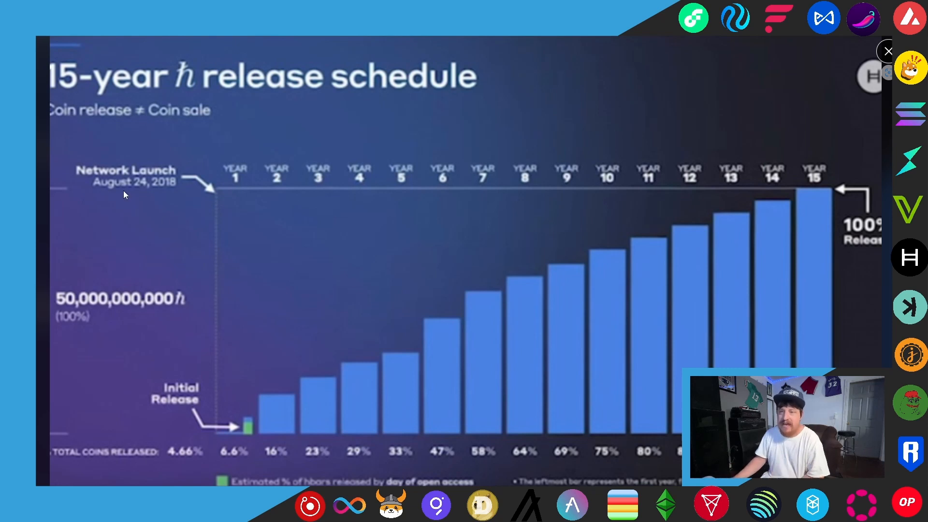
pyautogui.moveTo(299, 122)
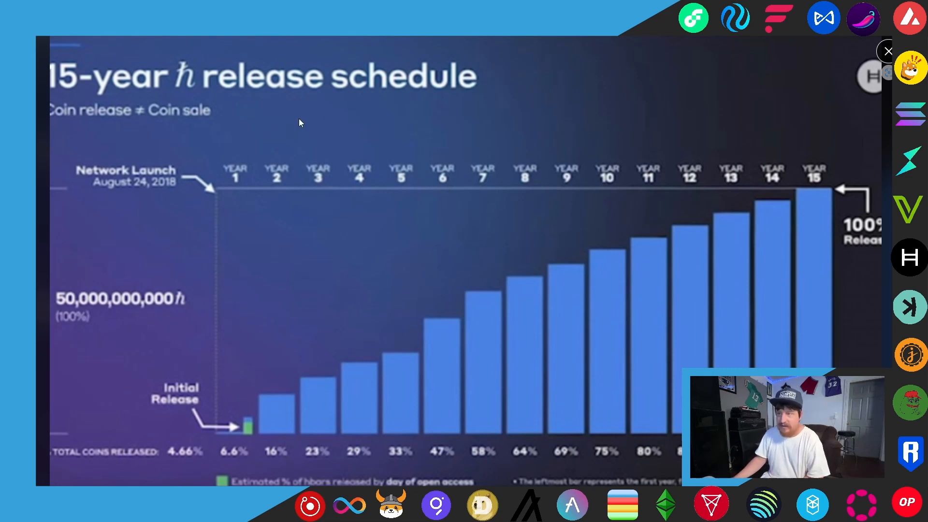
pyautogui.moveTo(787, 199)
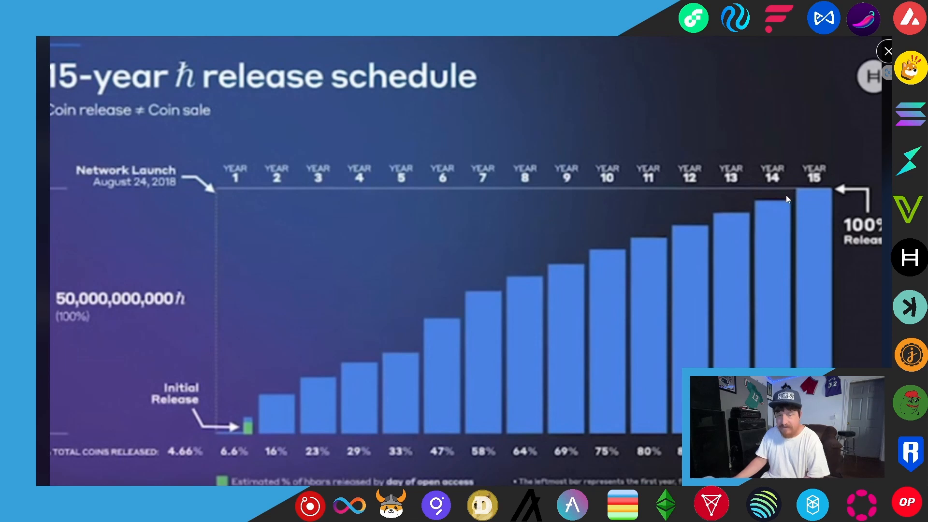
pyautogui.moveTo(712, 366)
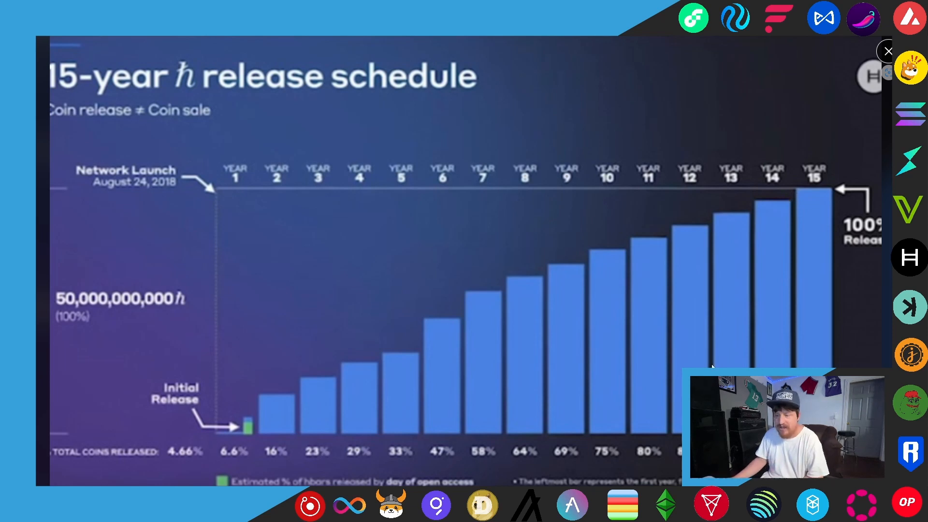
pyautogui.moveTo(333, 463)
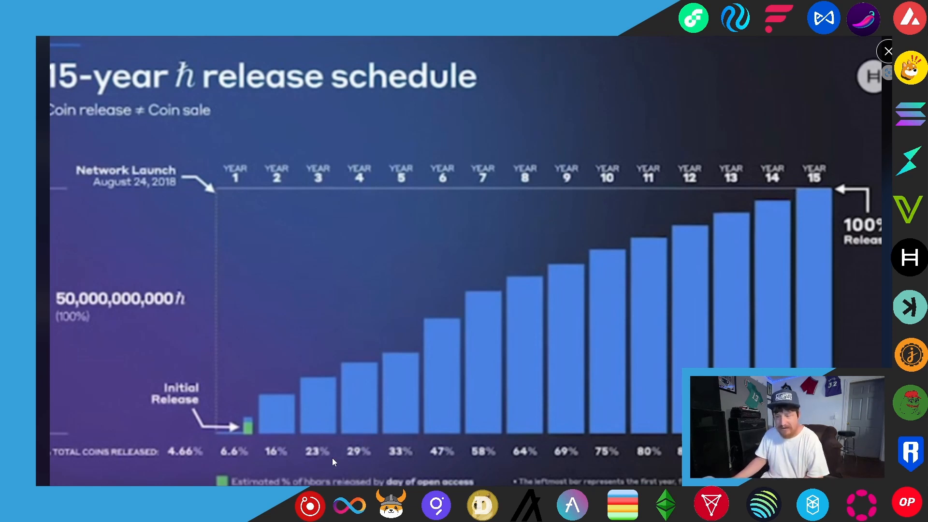
pyautogui.moveTo(510, 451)
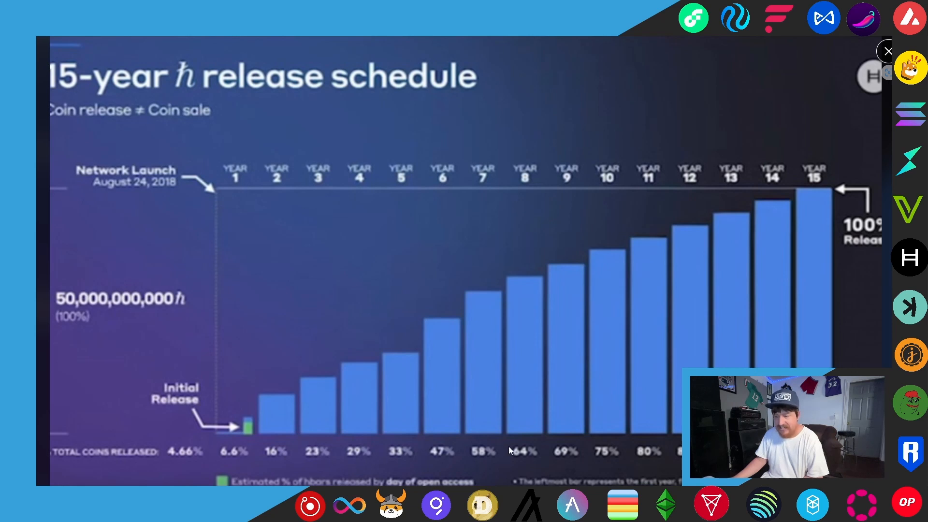
pyautogui.moveTo(630, 442)
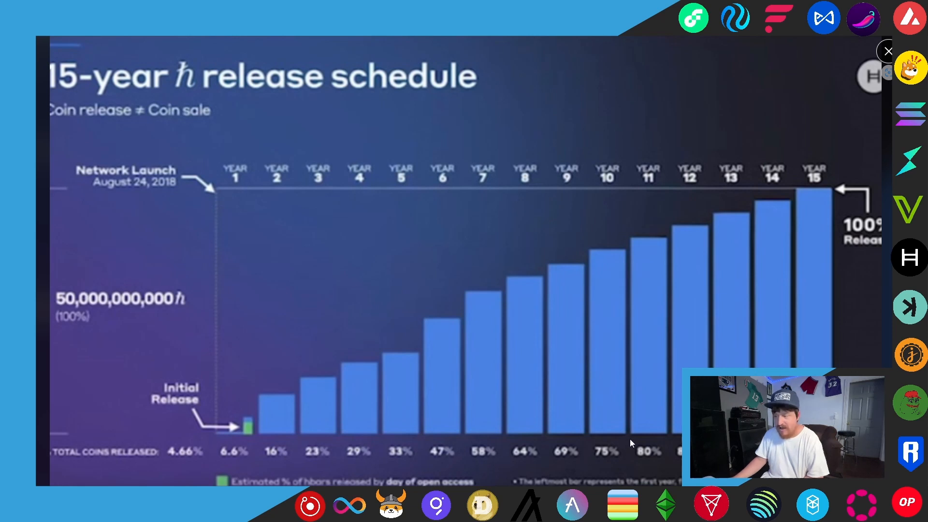
pyautogui.moveTo(377, 469)
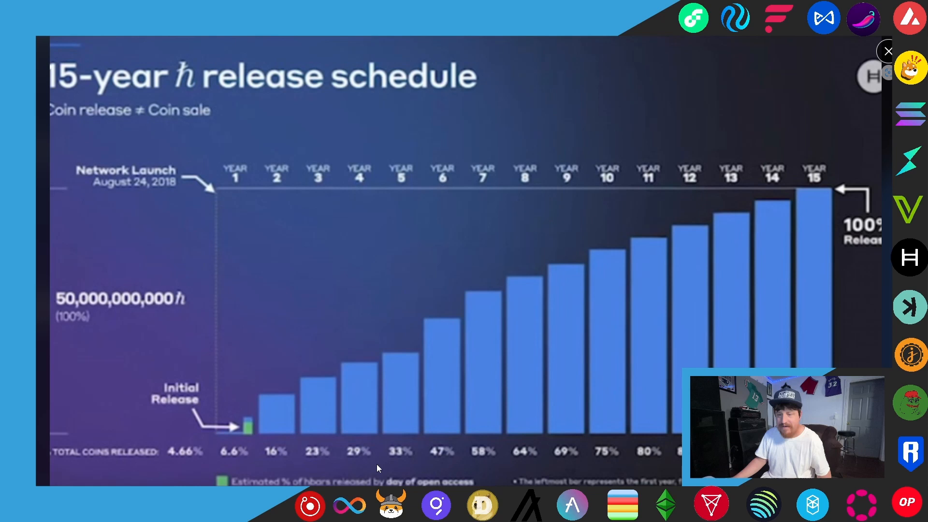
pyautogui.moveTo(272, 460)
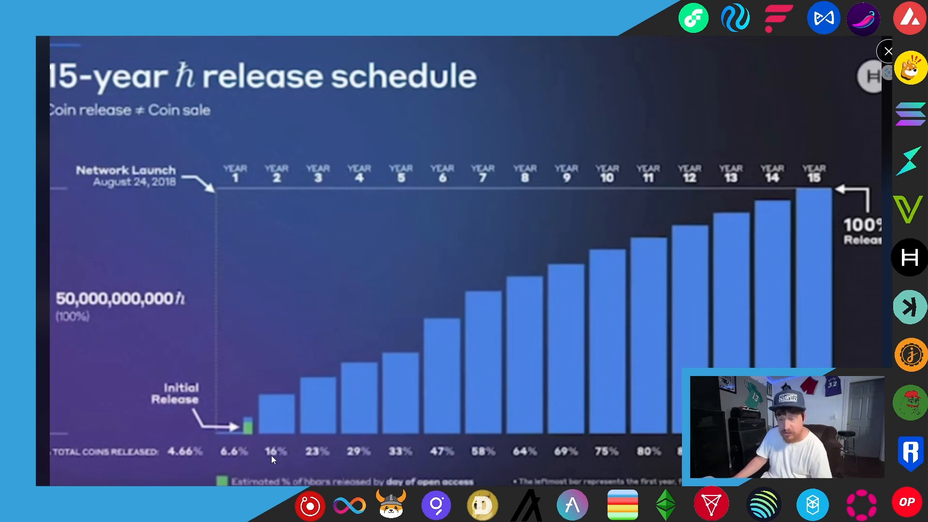
pyautogui.moveTo(413, 418)
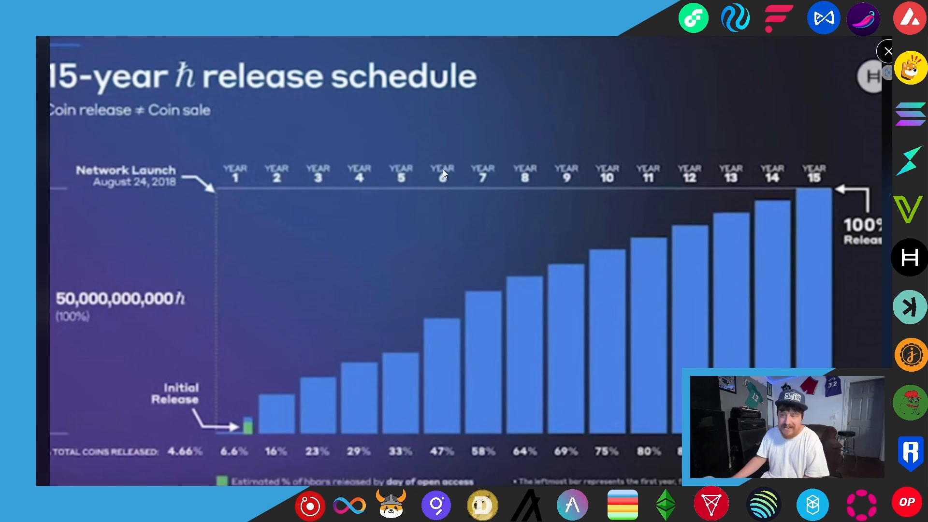
pyautogui.moveTo(492, 347)
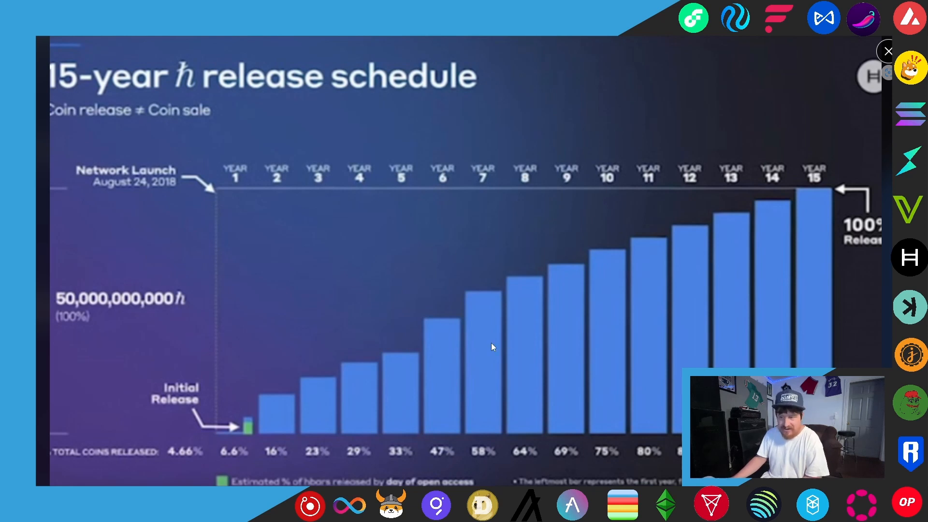
pyautogui.moveTo(423, 448)
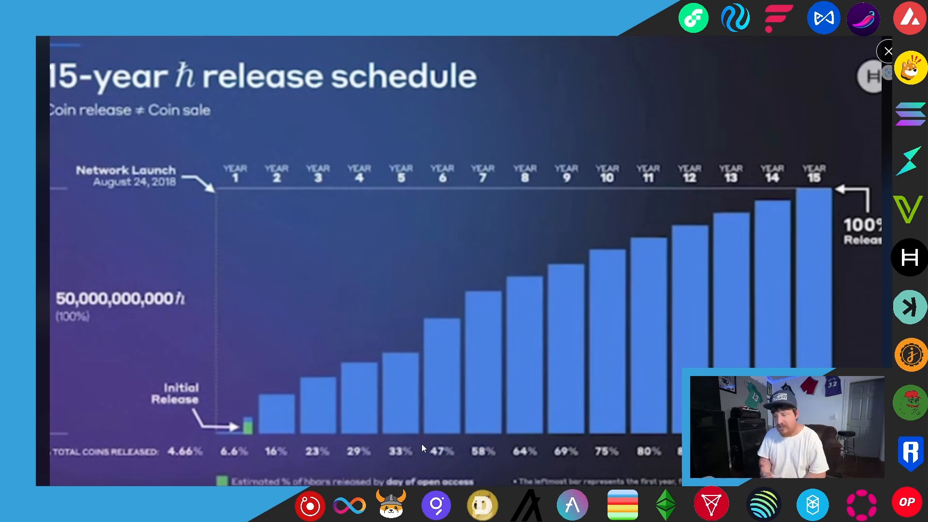
pyautogui.moveTo(525, 179)
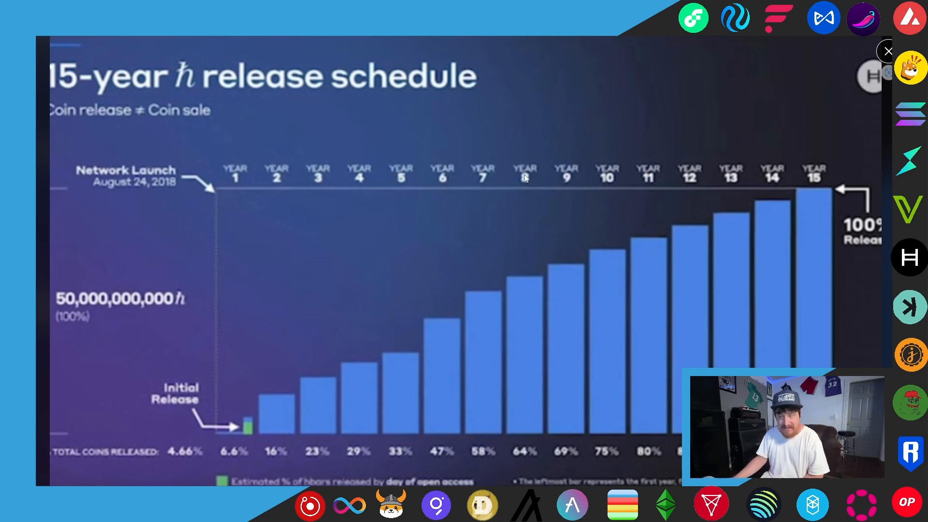
pyautogui.moveTo(513, 265)
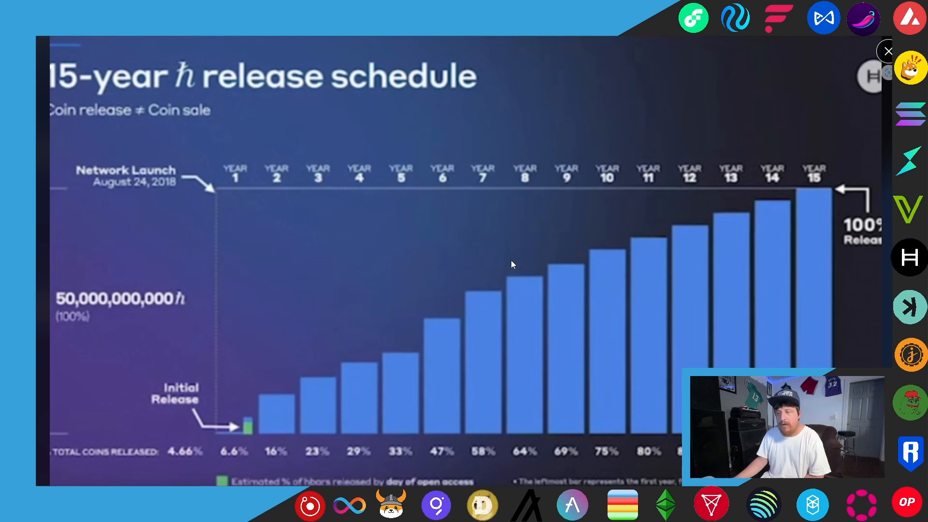
pyautogui.moveTo(572, 184)
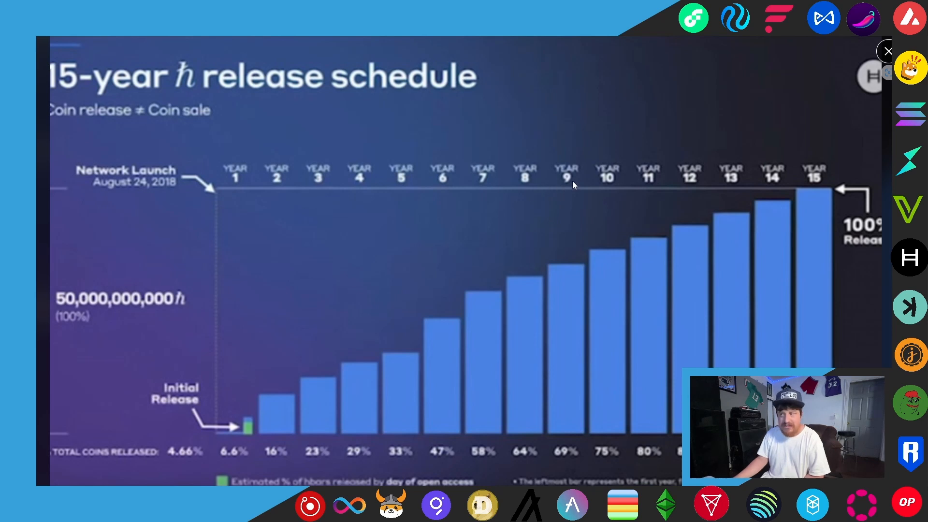
pyautogui.moveTo(65, 313)
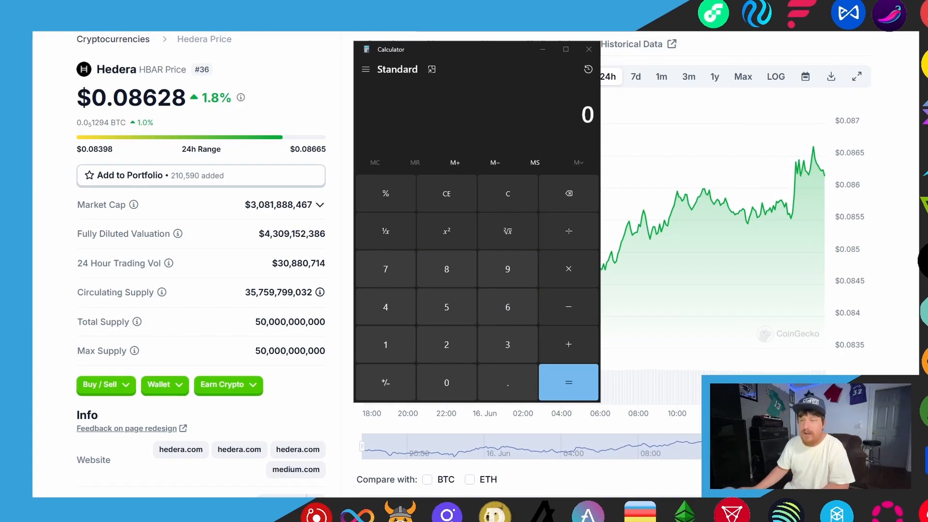
# - Enter 35.76 + 2 in Calculator to add 2 billion to circulating supply
pyautogui.press('ctrl+plus')
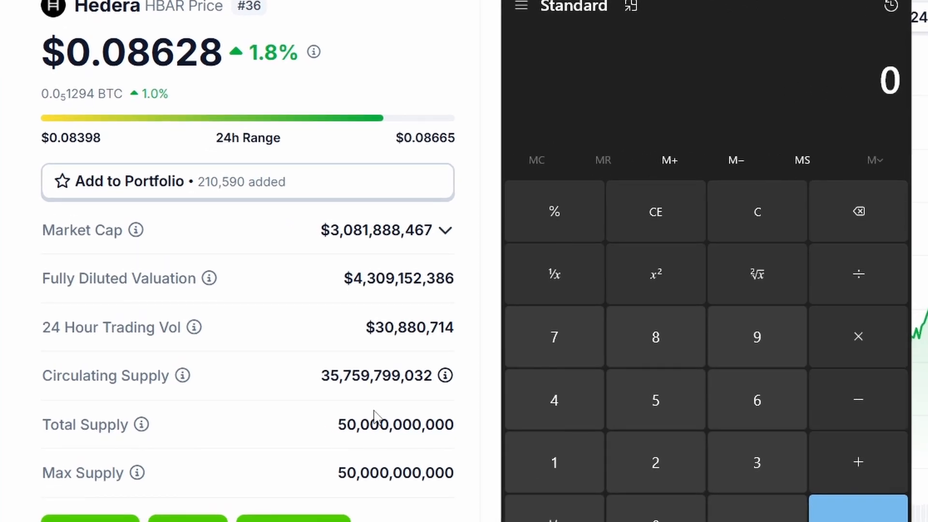
pyautogui.moveTo(376, 399)
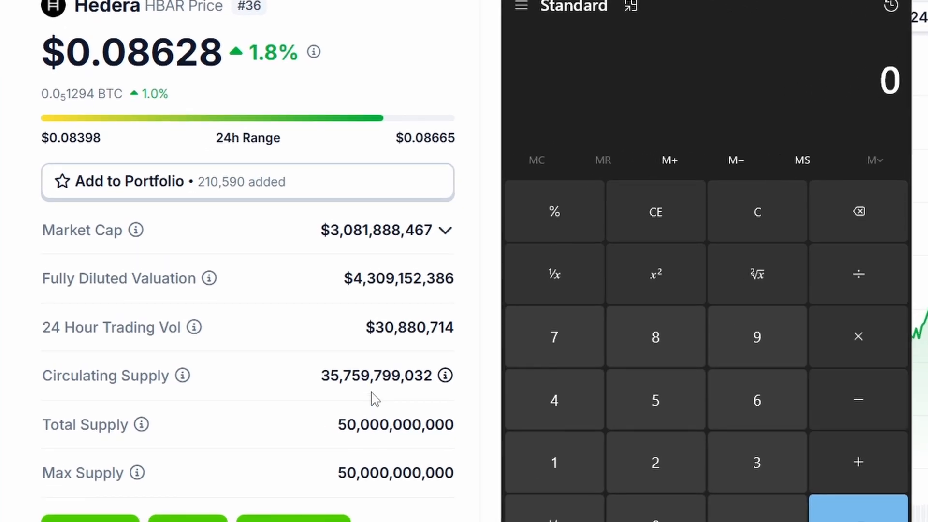
pyautogui.moveTo(530, 342)
pyautogui.write('35.76')
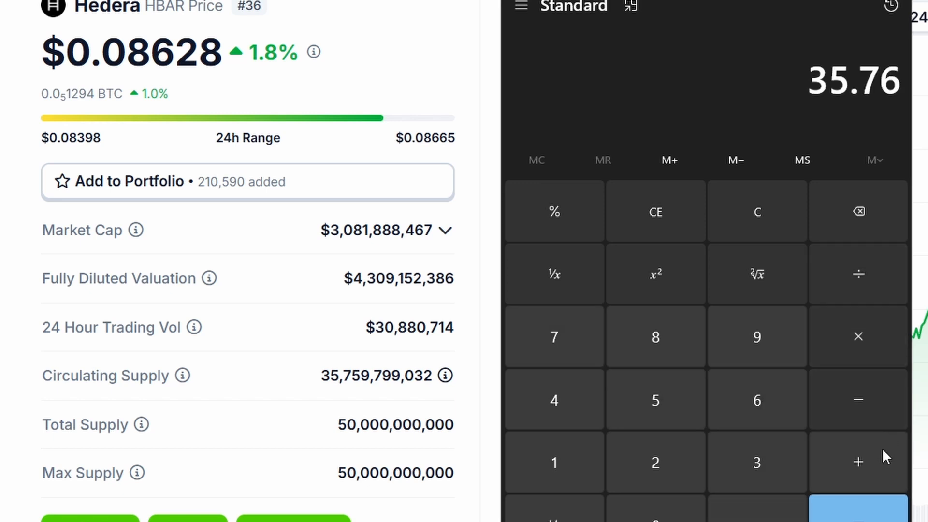
pyautogui.click(858, 461)
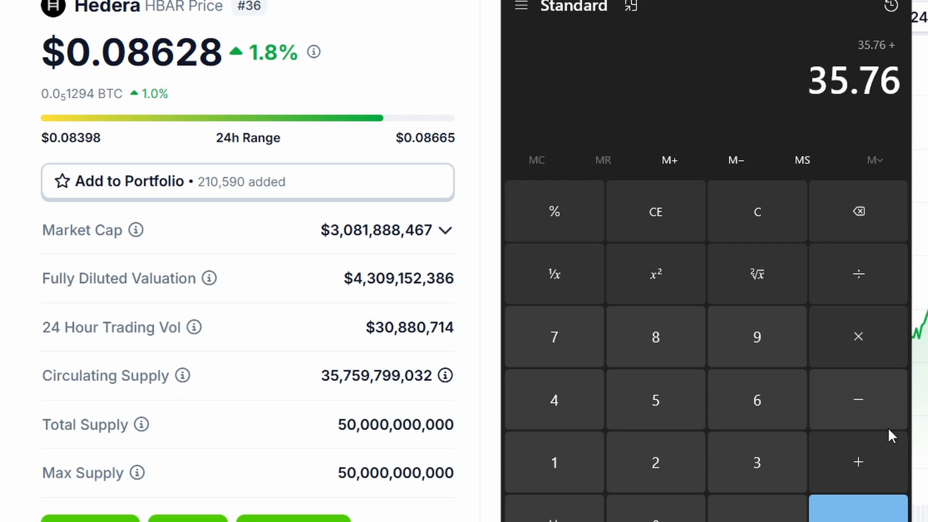
pyautogui.click(656, 463)
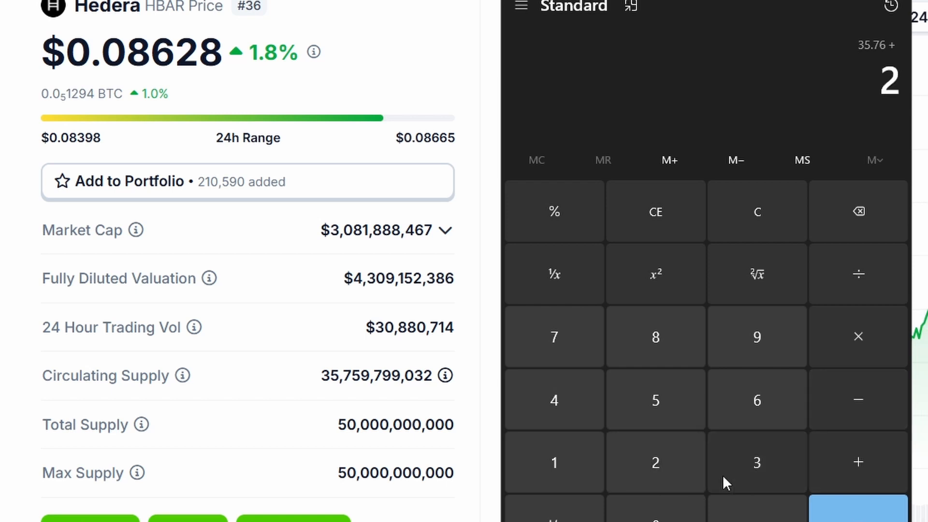
pyautogui.click(858, 506)
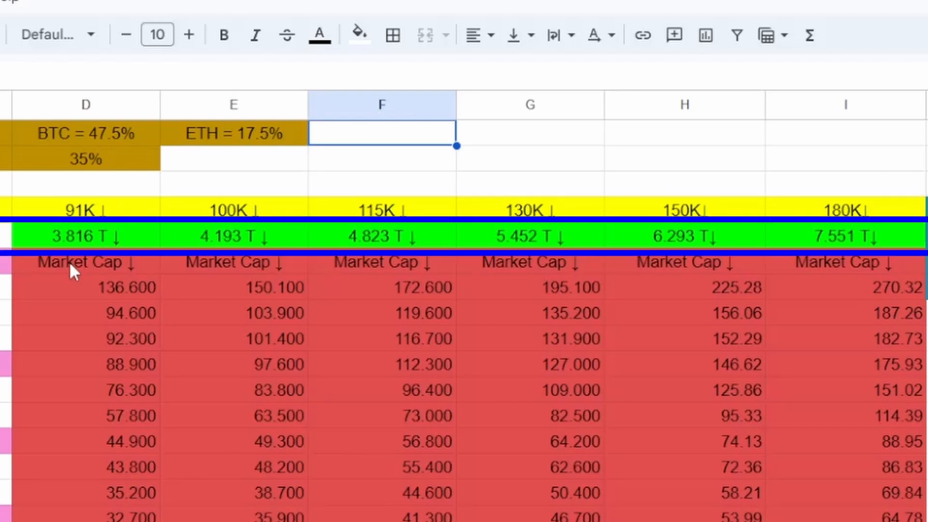
pyautogui.moveTo(212, 229)
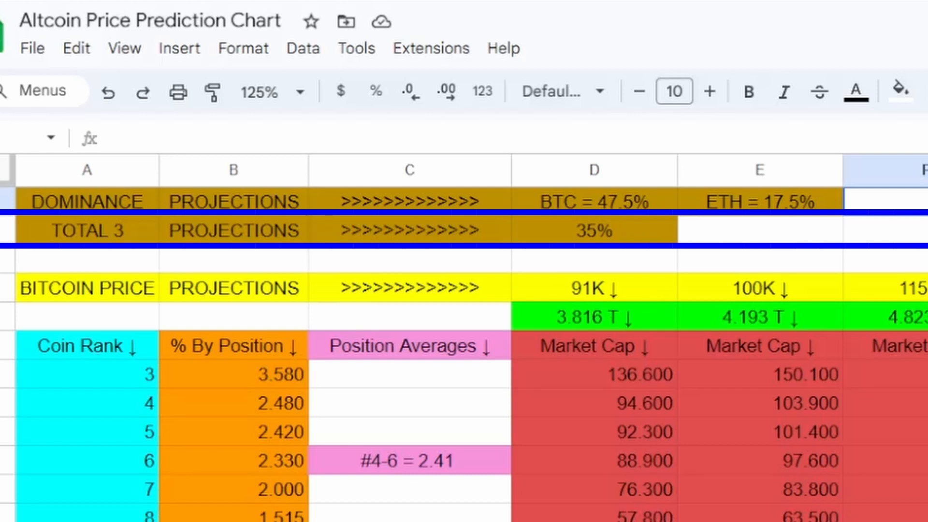
pyautogui.moveTo(617, 409)
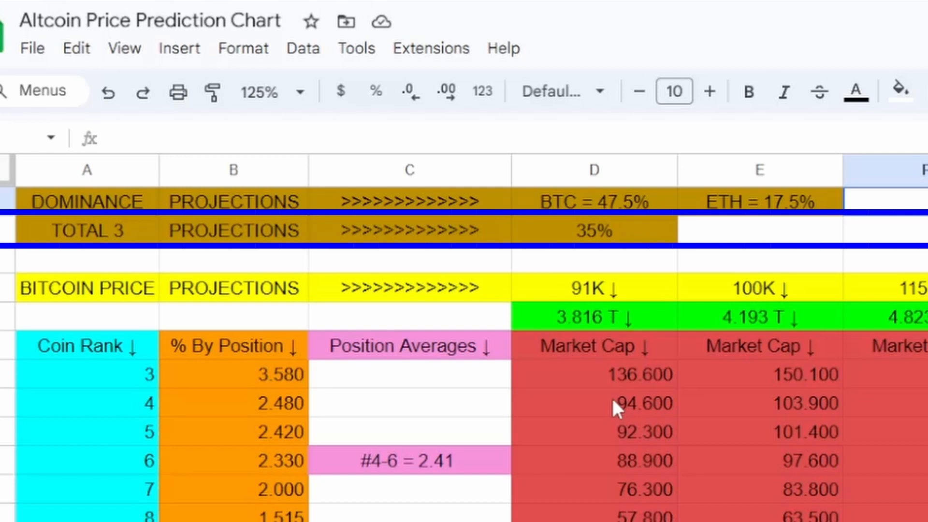
pyautogui.moveTo(692, 235)
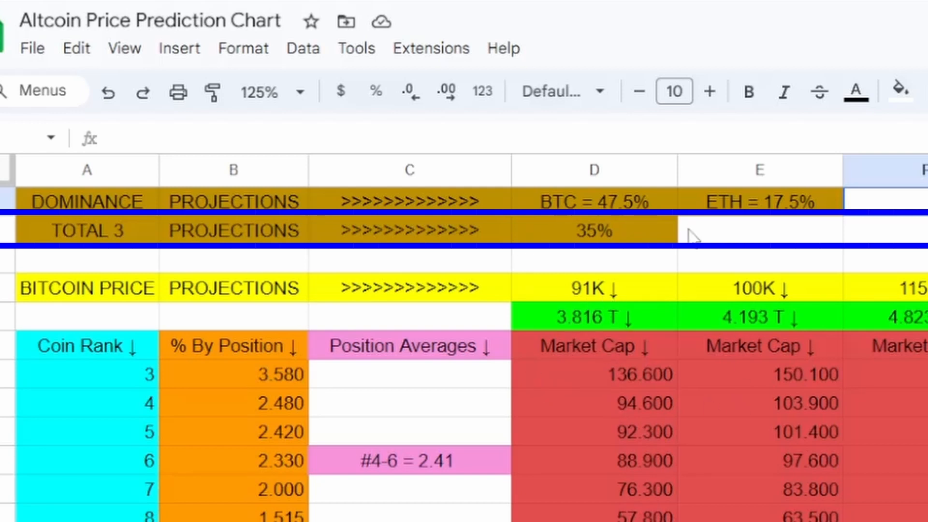
pyautogui.moveTo(799, 320)
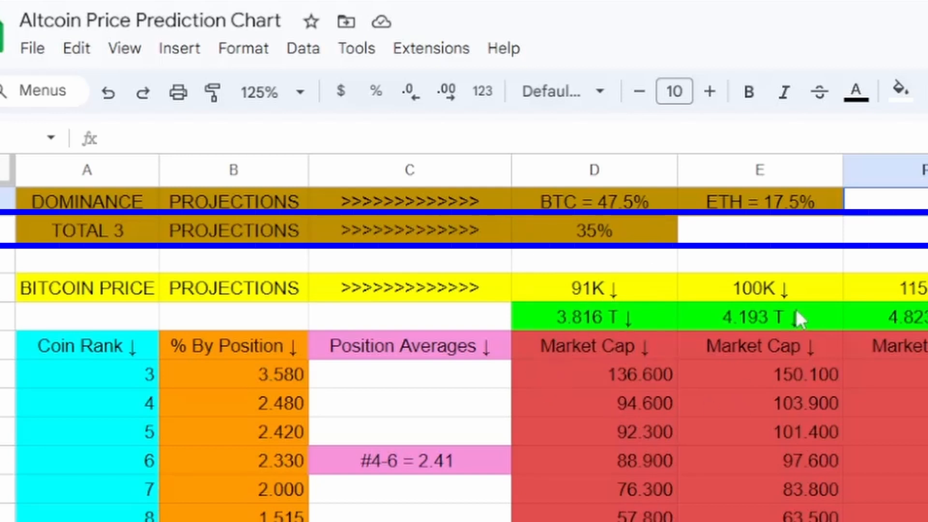
pyautogui.moveTo(662, 303)
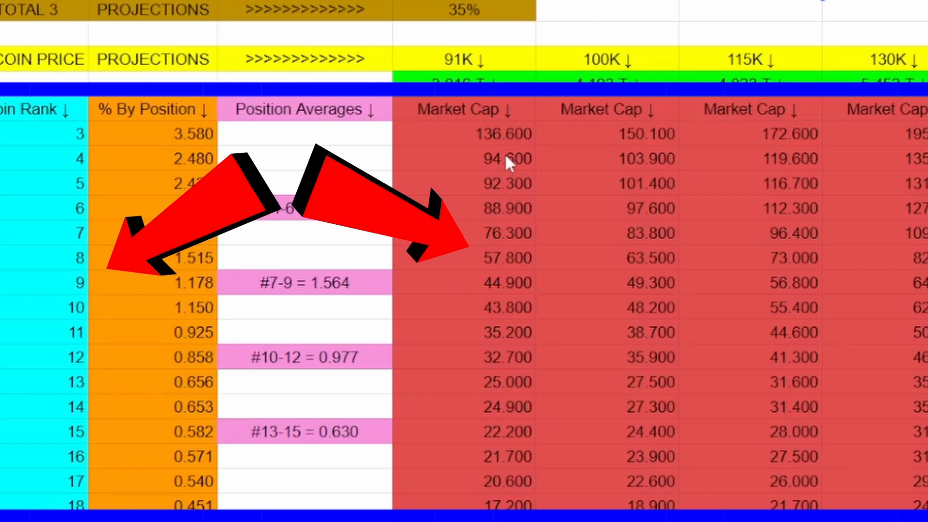
pyautogui.moveTo(29, 135)
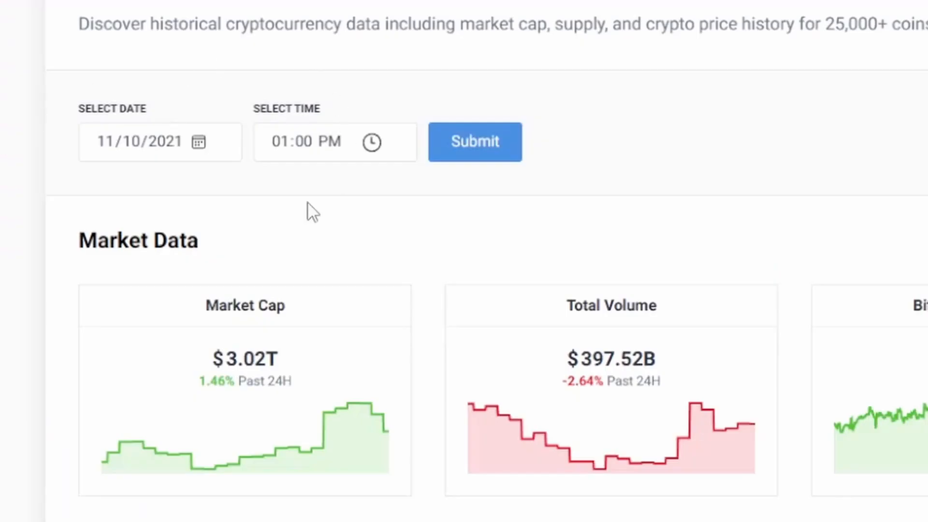
# - Scroll CoinGecko's 11/10/2021 coin table down to the market cap listings
pyautogui.scroll(-3)
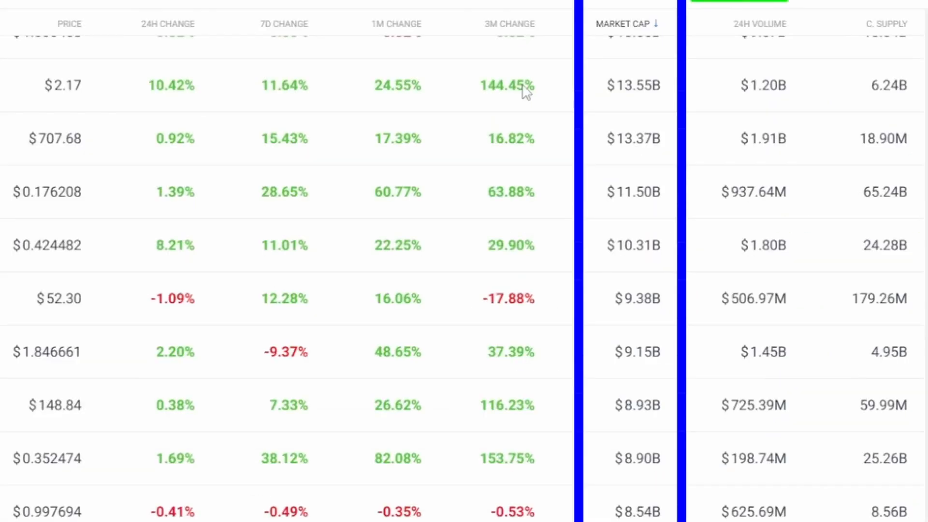
pyautogui.moveTo(651, 405)
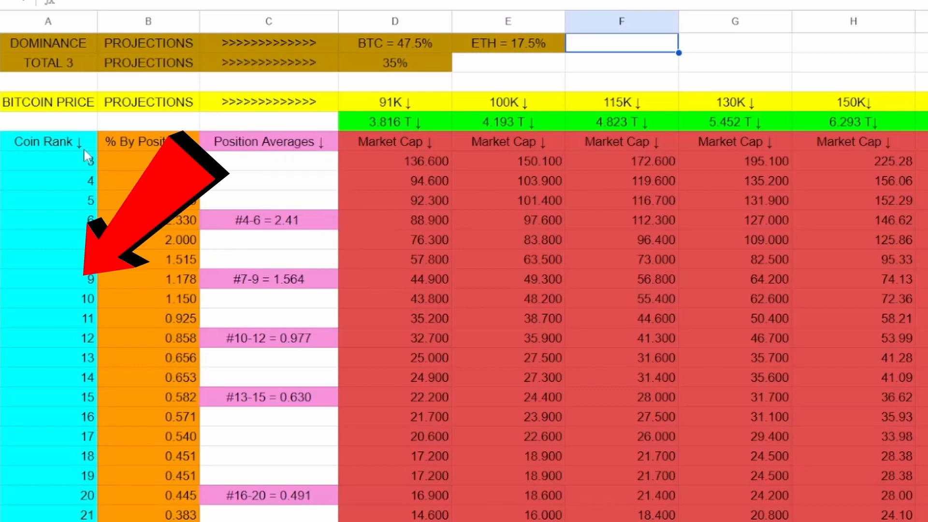
pyautogui.moveTo(83, 172)
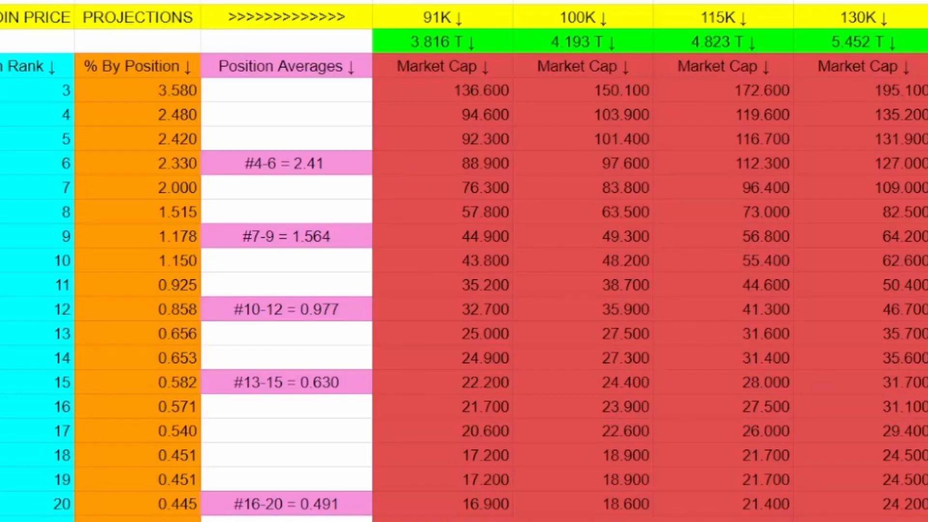
pyautogui.moveTo(48, 330)
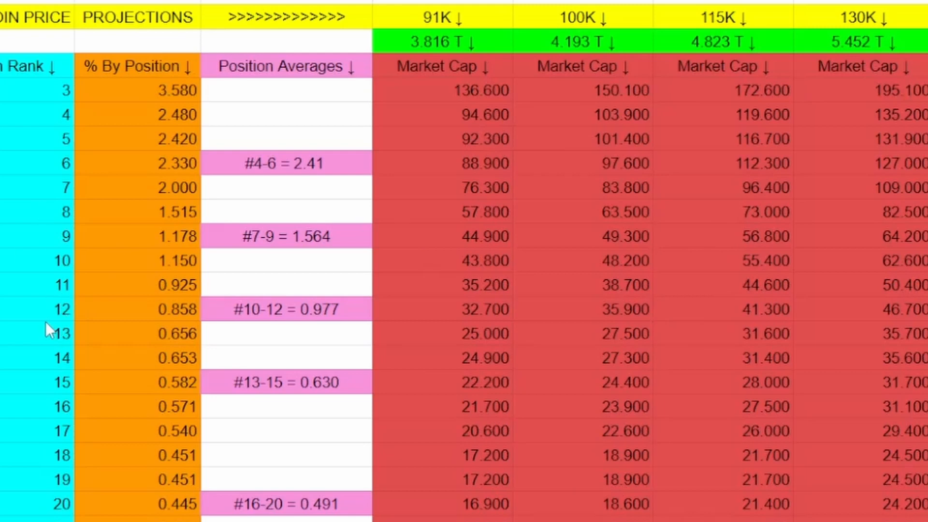
pyautogui.moveTo(97, 330)
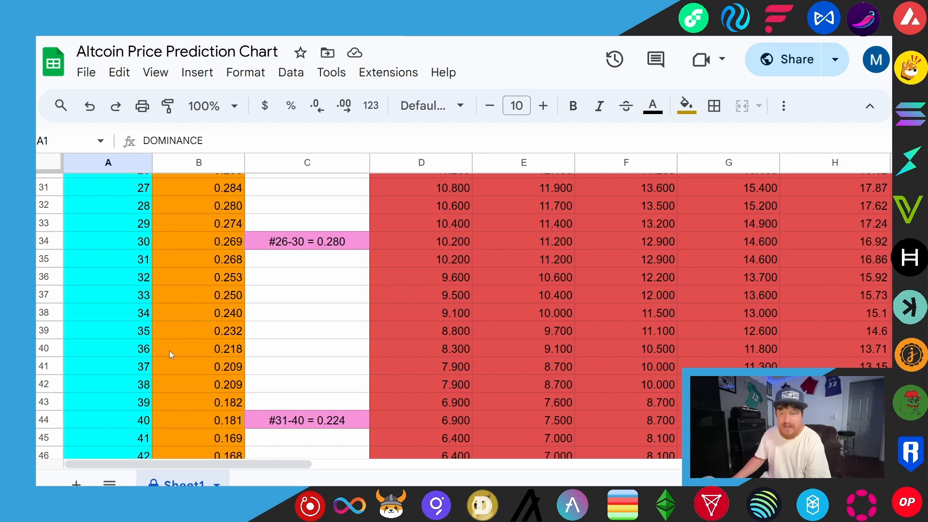
pyautogui.moveTo(815, 348)
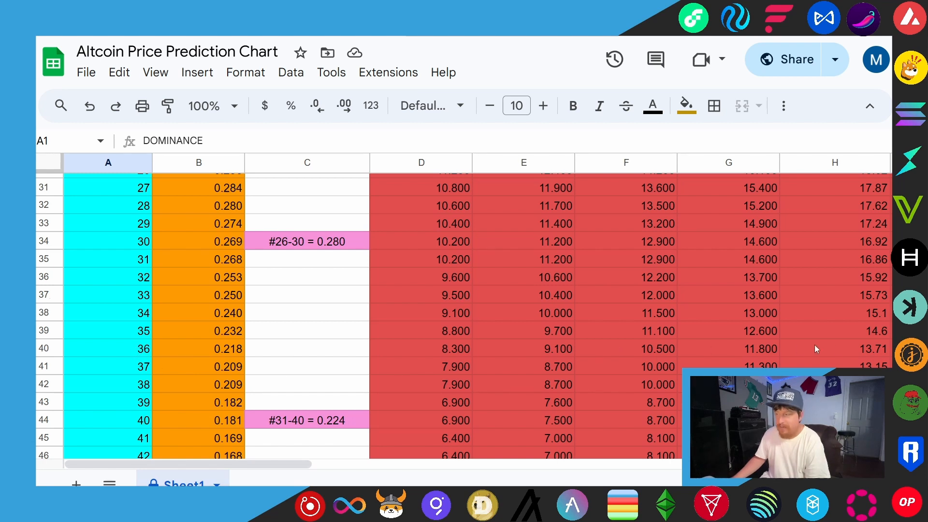
pyautogui.moveTo(470, 365)
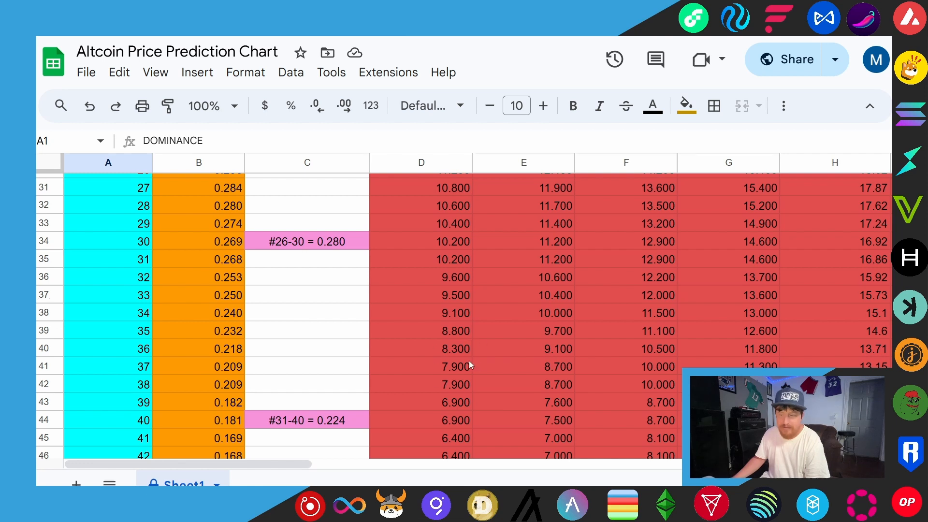
pyautogui.moveTo(459, 355)
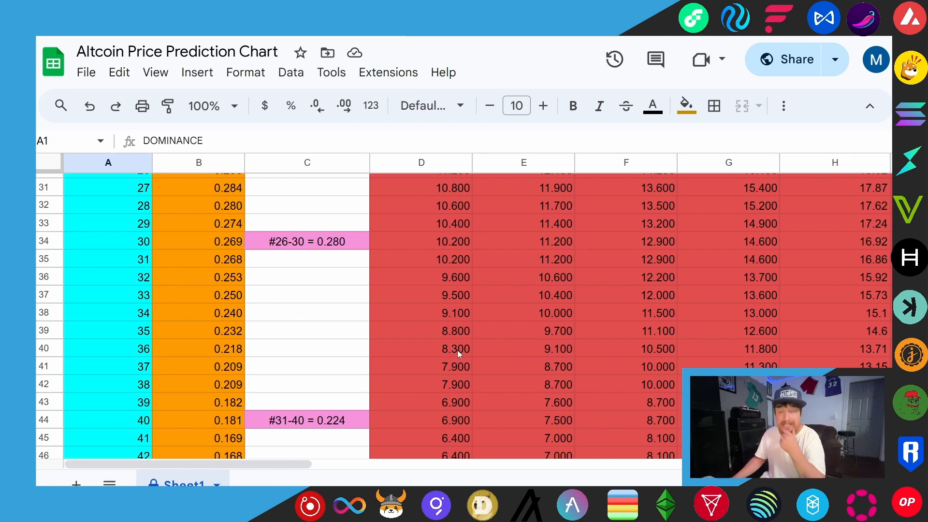
pyautogui.moveTo(529, 310)
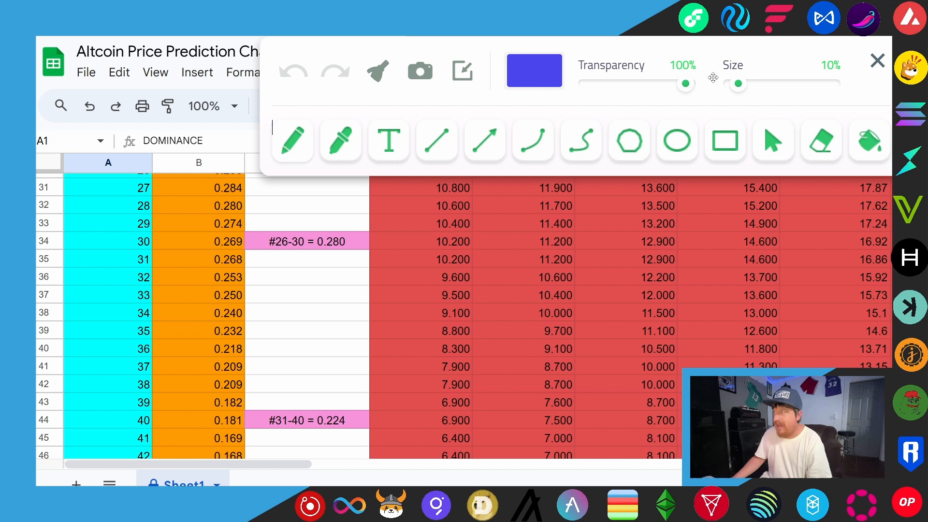
pyautogui.click(876, 61)
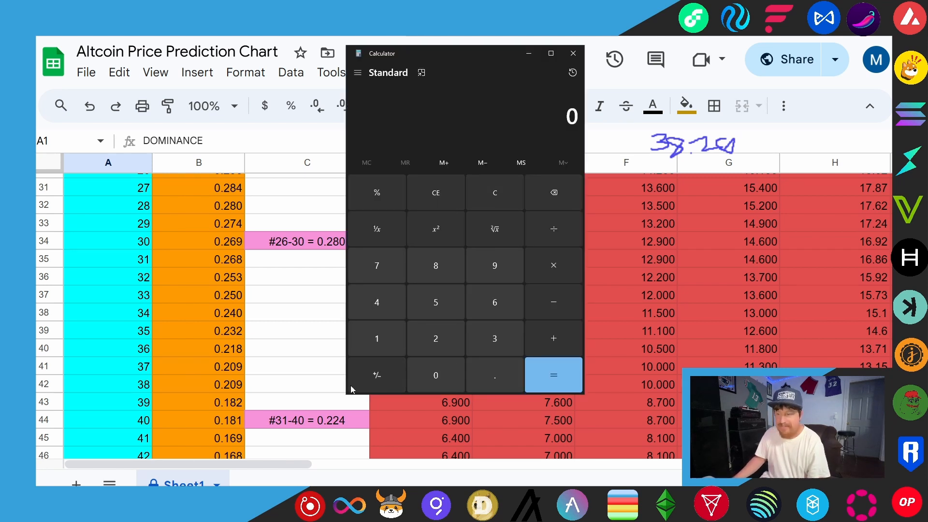
pyautogui.moveTo(481, 57)
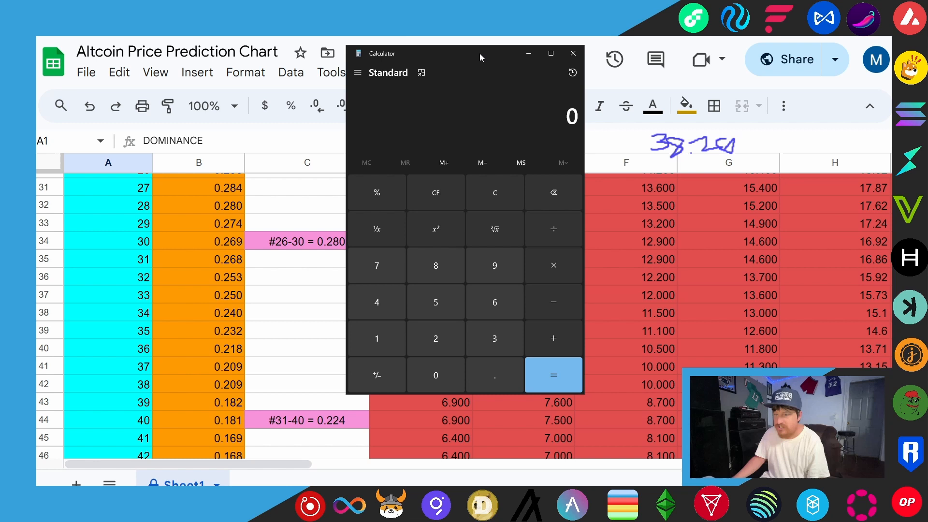
# - Divide 8,300,000,000 by 38,260,000,000 in Calculator for the projected price per coin
pyautogui.click(572, 53)
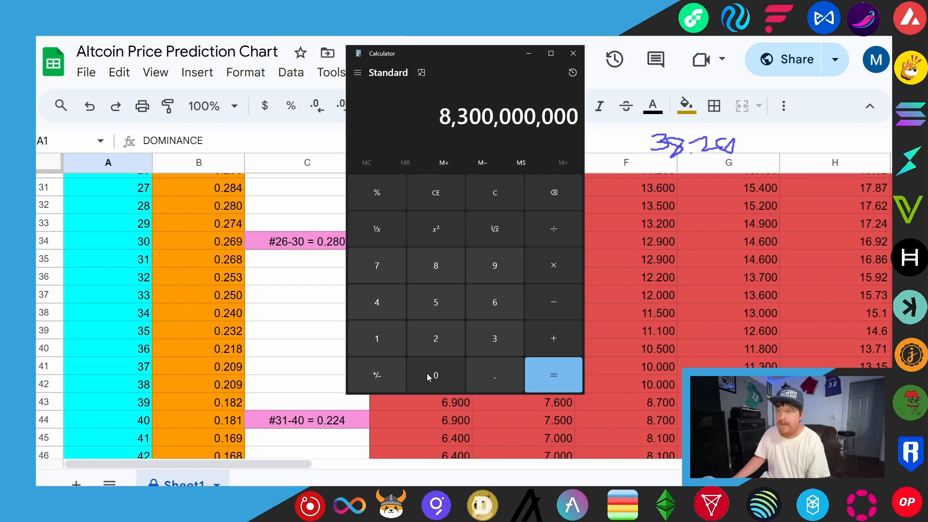
pyautogui.click(494, 338)
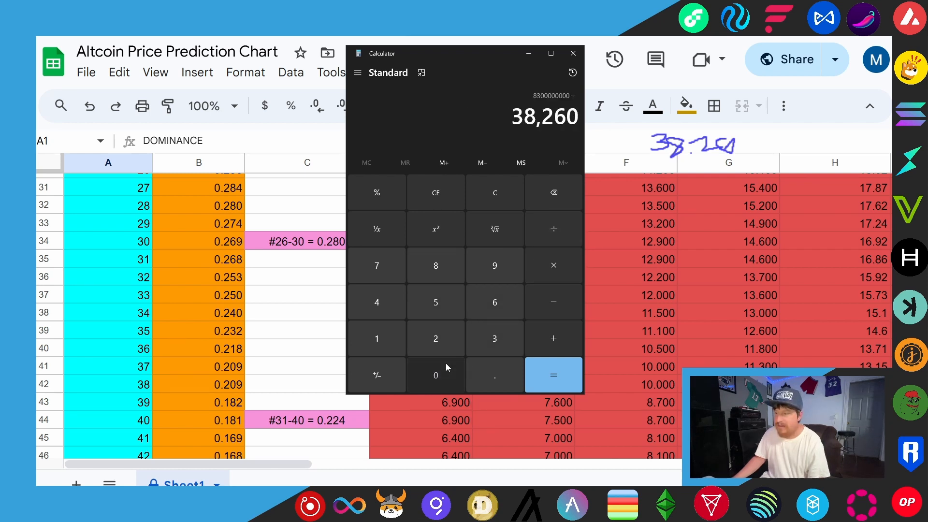
pyautogui.click(554, 375)
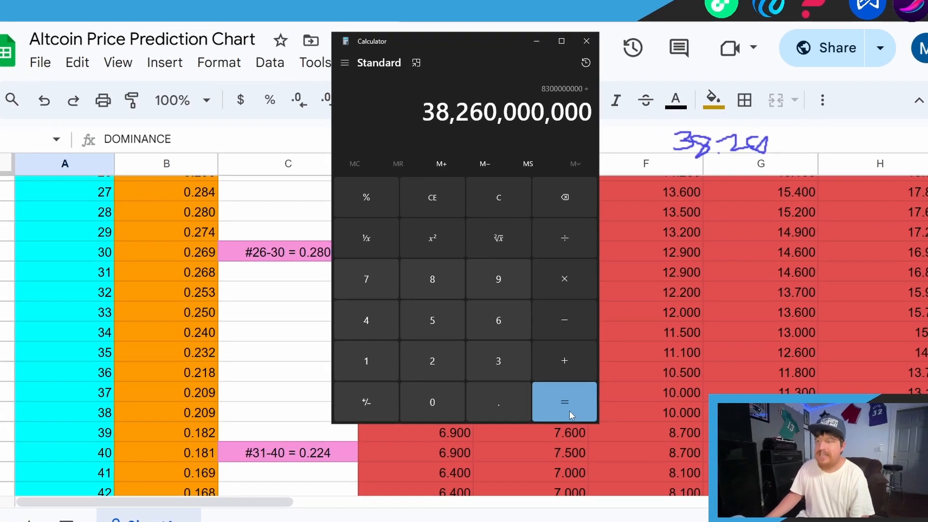
pyautogui.click(564, 403)
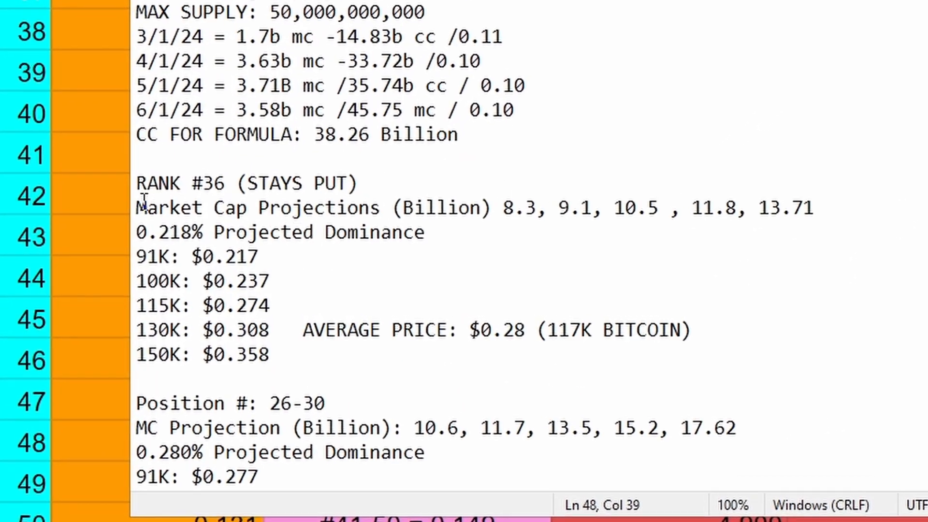
pyautogui.moveTo(231, 182)
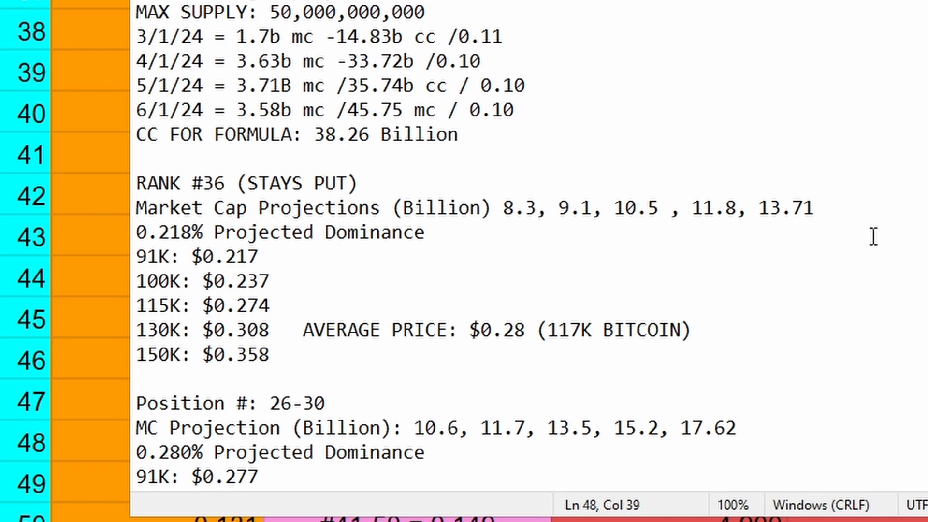
pyautogui.moveTo(251, 437)
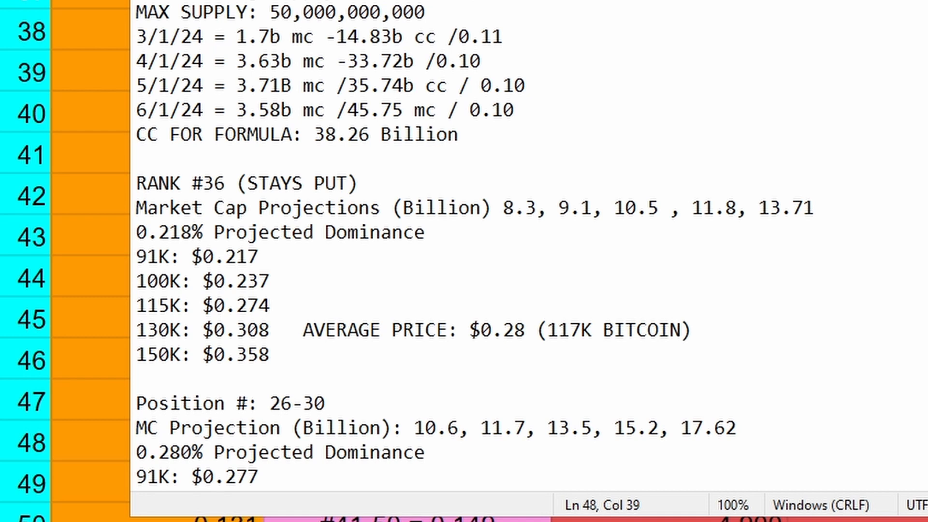
pyautogui.moveTo(427, 290)
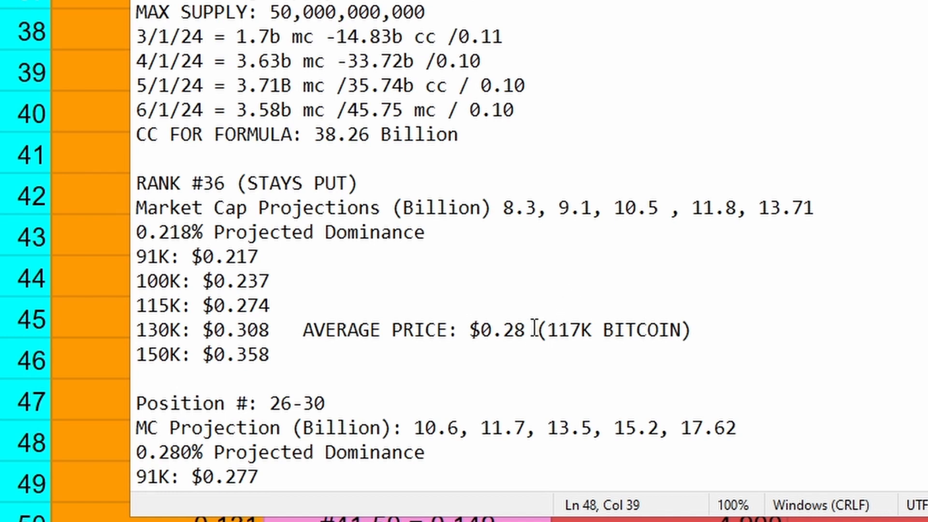
pyautogui.moveTo(339, 237)
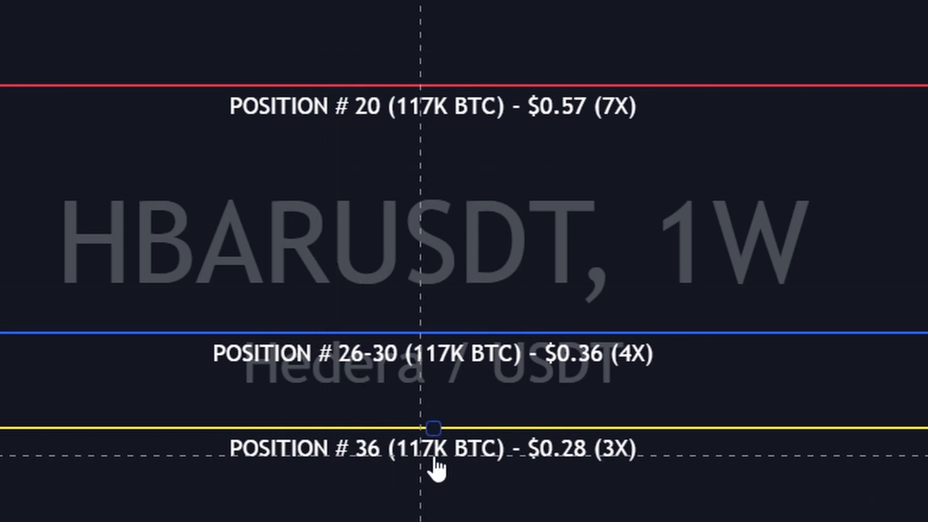
pyautogui.moveTo(695, 441)
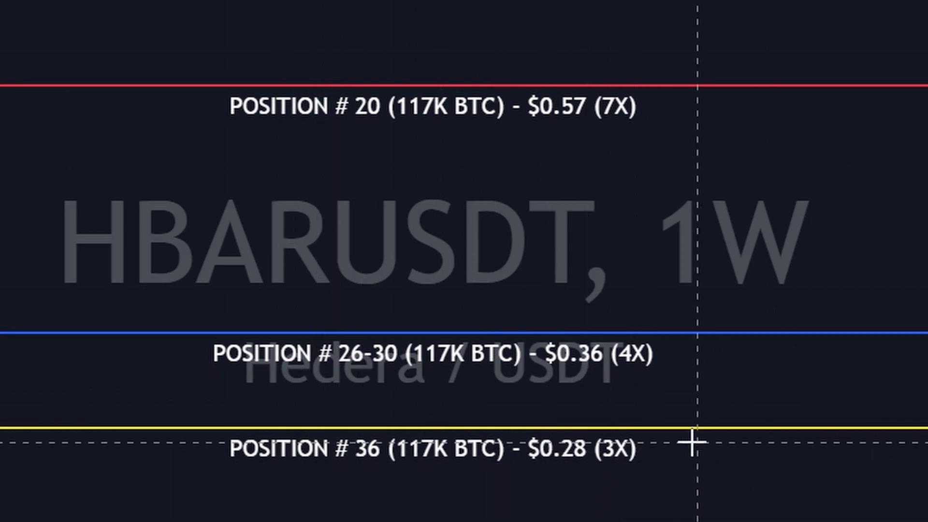